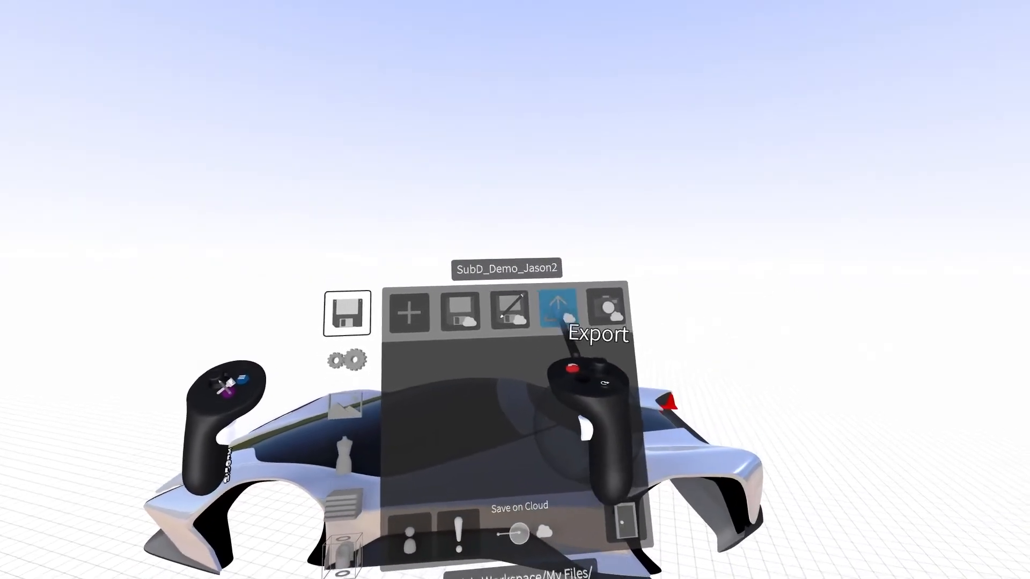
- Show the export format options in the Save panel, with FBX and millimetre units preset
left_click(558, 309)
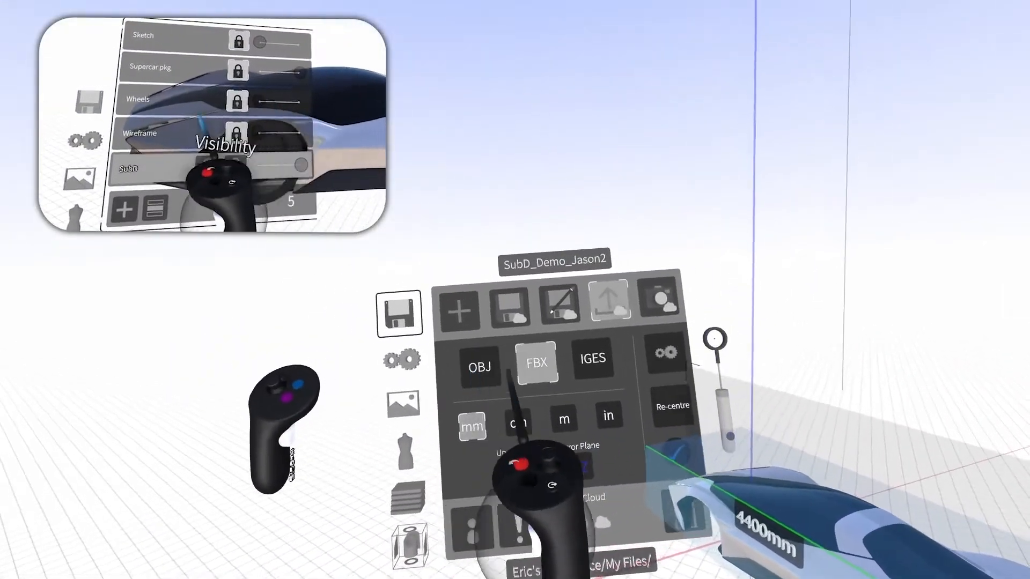
left_click(564, 337)
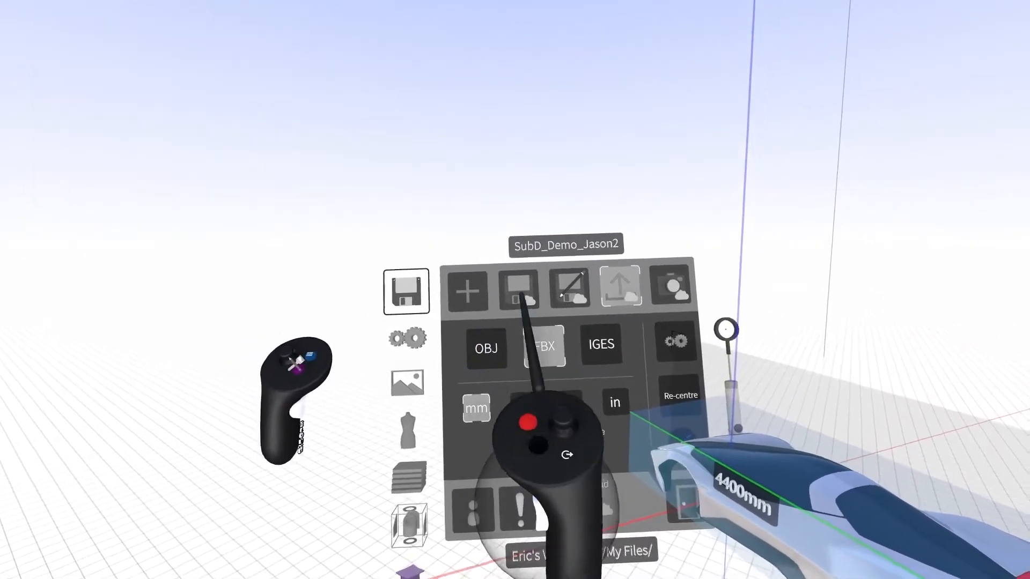
- Switch the export format from FBX to OBJ, keeping millimetre units
left_click(486, 348)
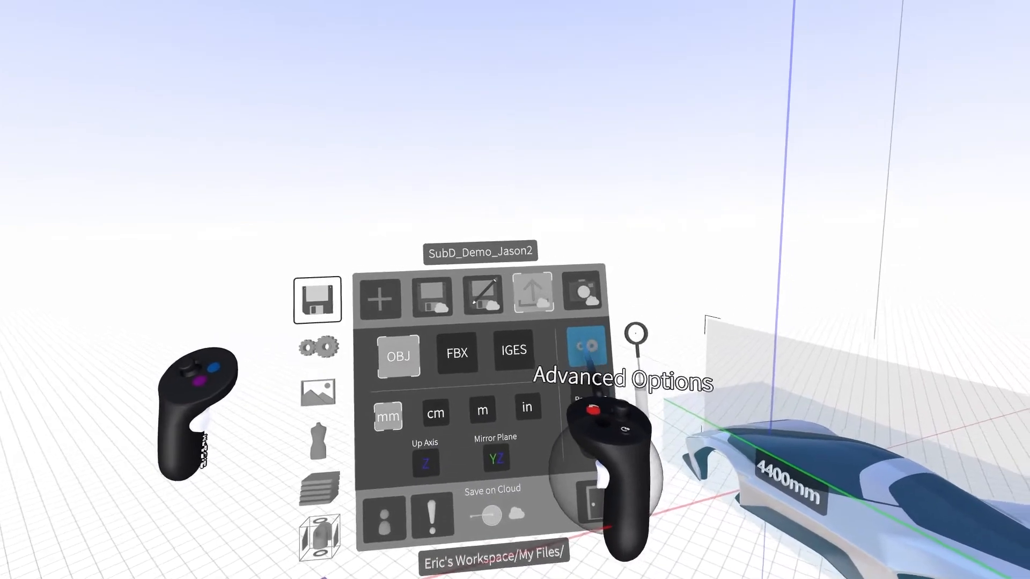
- In Advanced Options, keep Sided Normals on Double and set SubD Mesh to Control
left_click(585, 355)
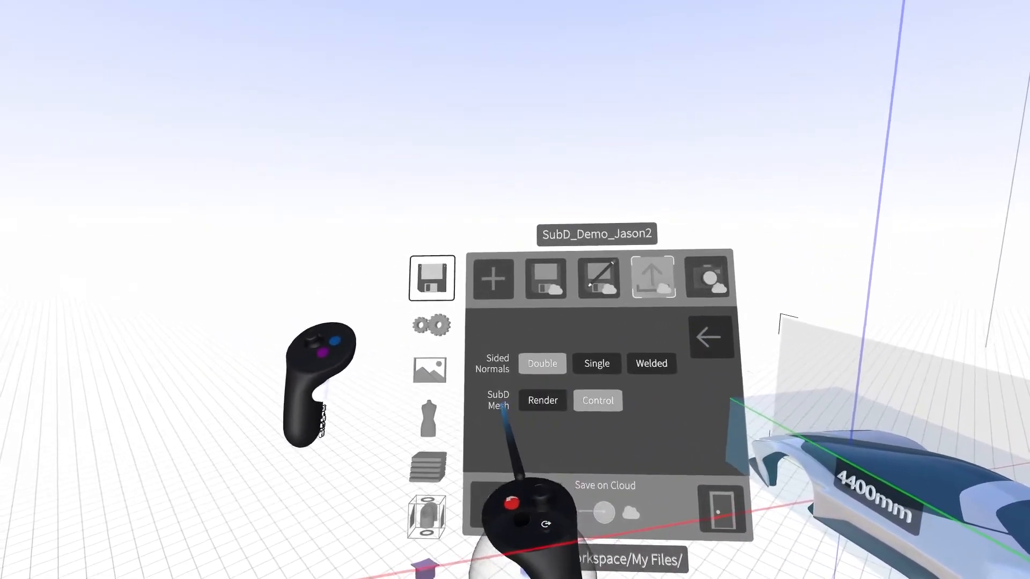
left_click(543, 400)
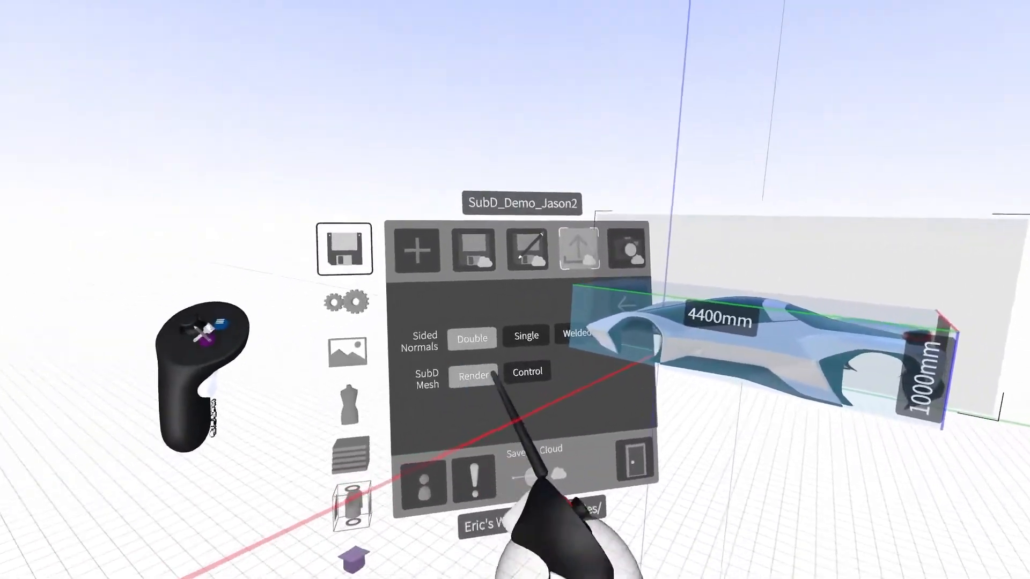
left_click(528, 385)
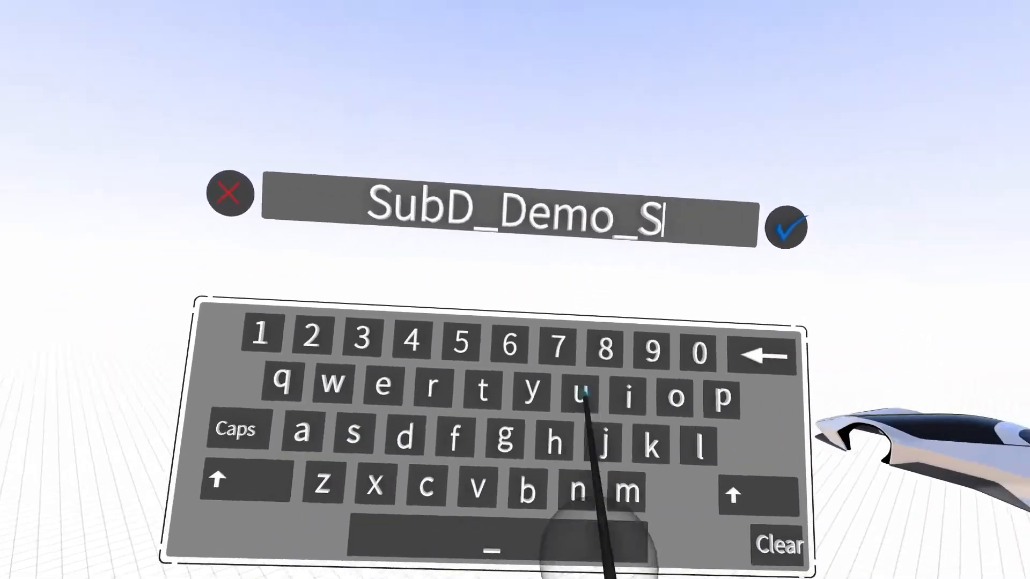
- Name the export SubD_Demo_Subd_Obj on the virtual keyboard and confirm it
left_click(785, 228)
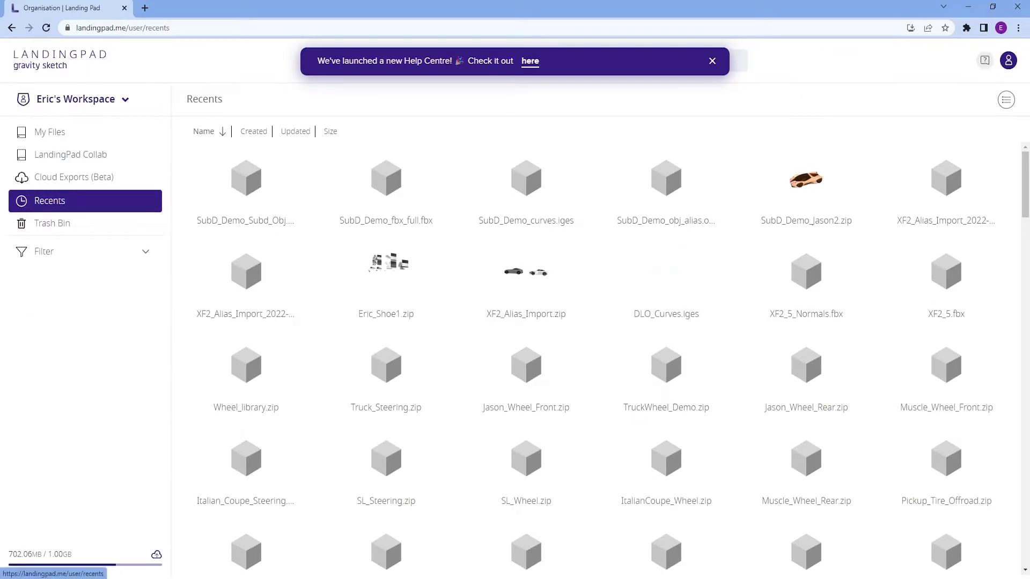
- Download SubD_Demo_Subd_Obj.obj.zip from the LandingPad Recents list
left_click(245, 179)
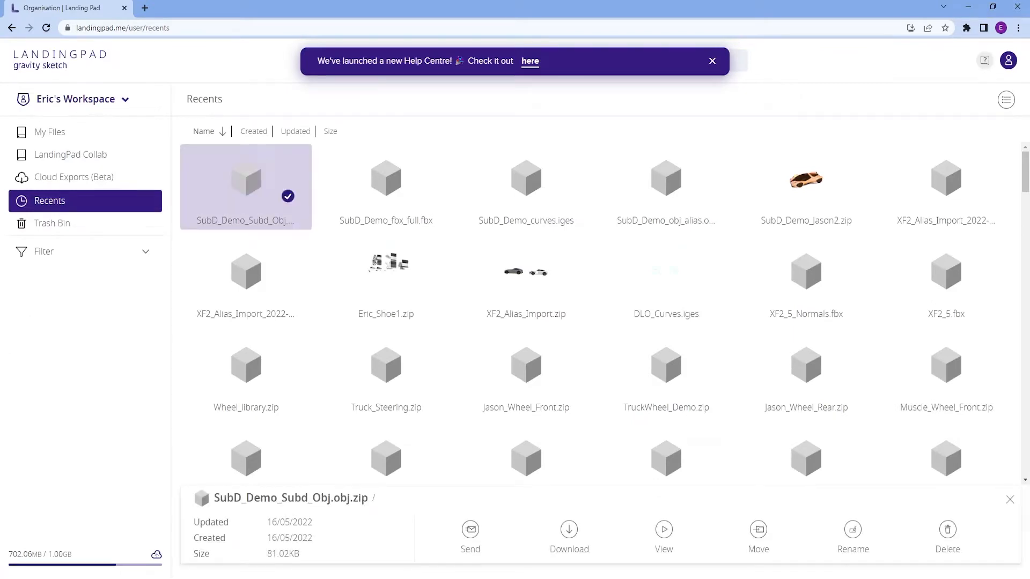
left_click(569, 533)
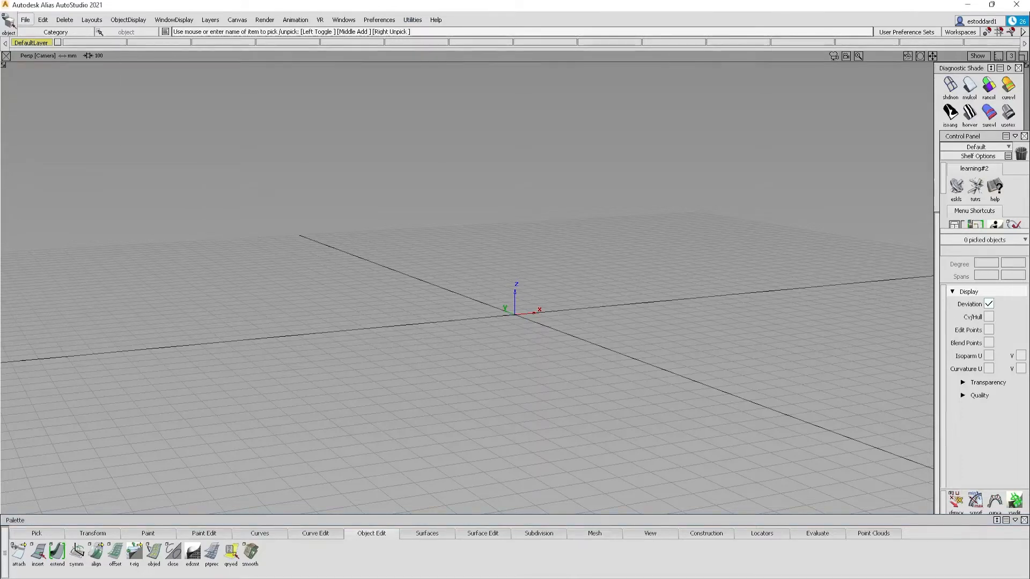
- Via File > Open, choose SubD_Demo_Subd_Obj from the Downloads folder
left_click(24, 20)
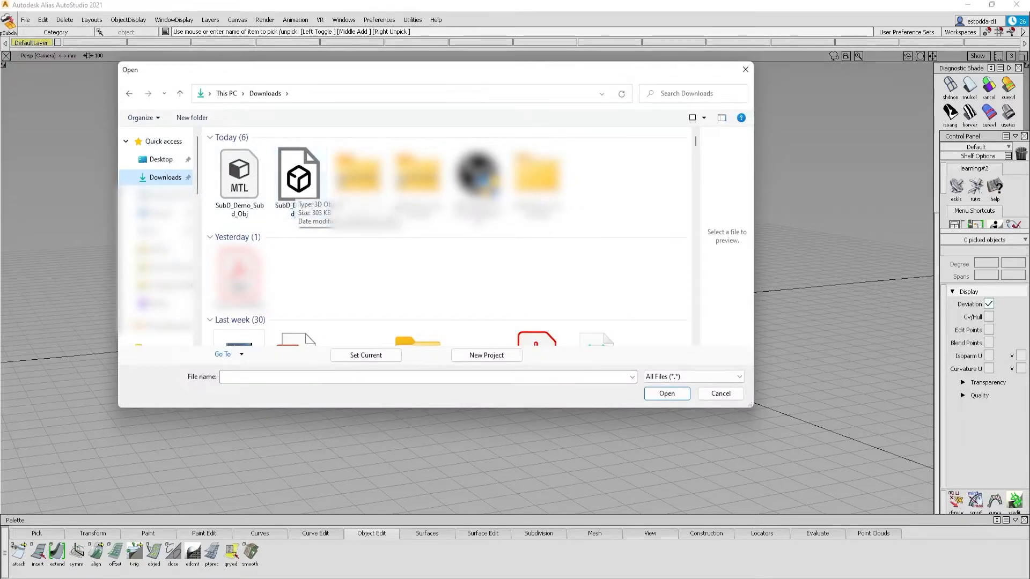
left_click(298, 175)
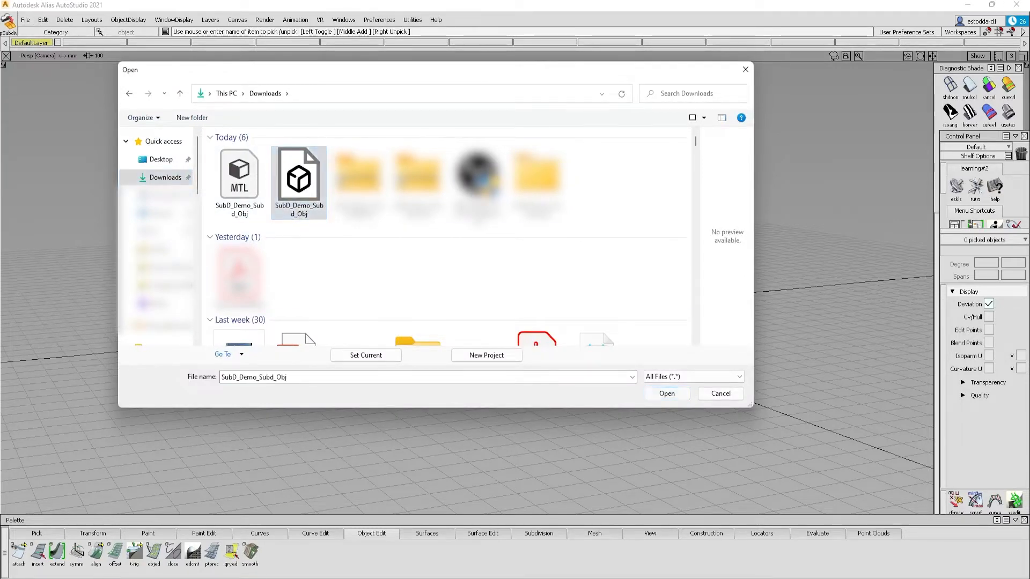
- Load the OBJ into the scene as a control cage and show the DefaultLayer menu
left_click(667, 394)
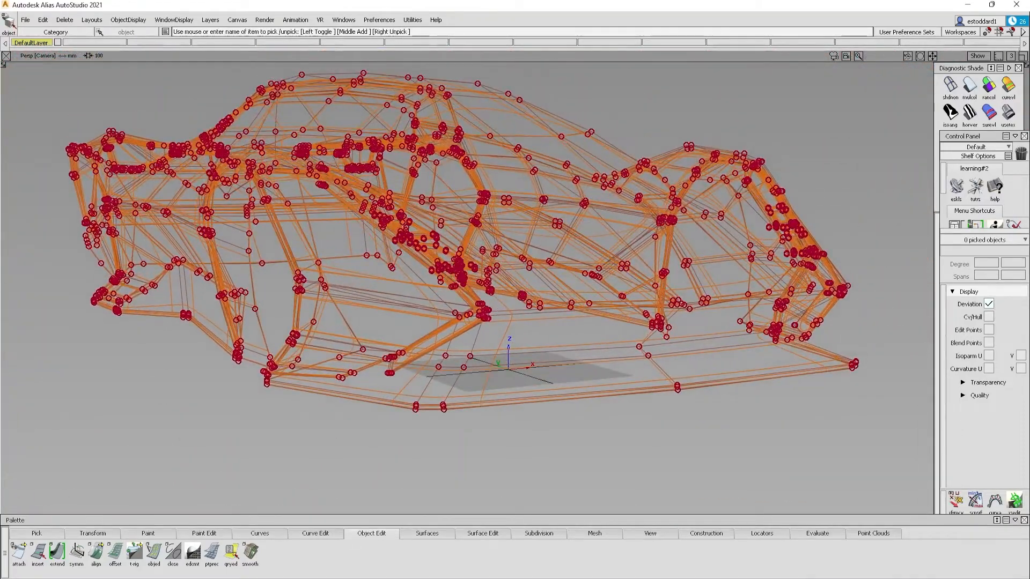
left_click(32, 42)
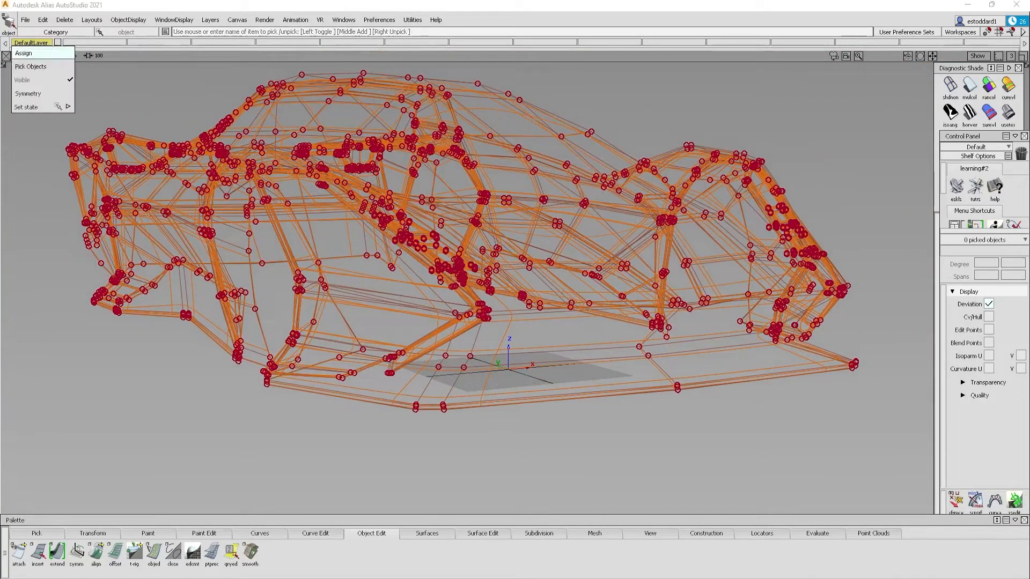